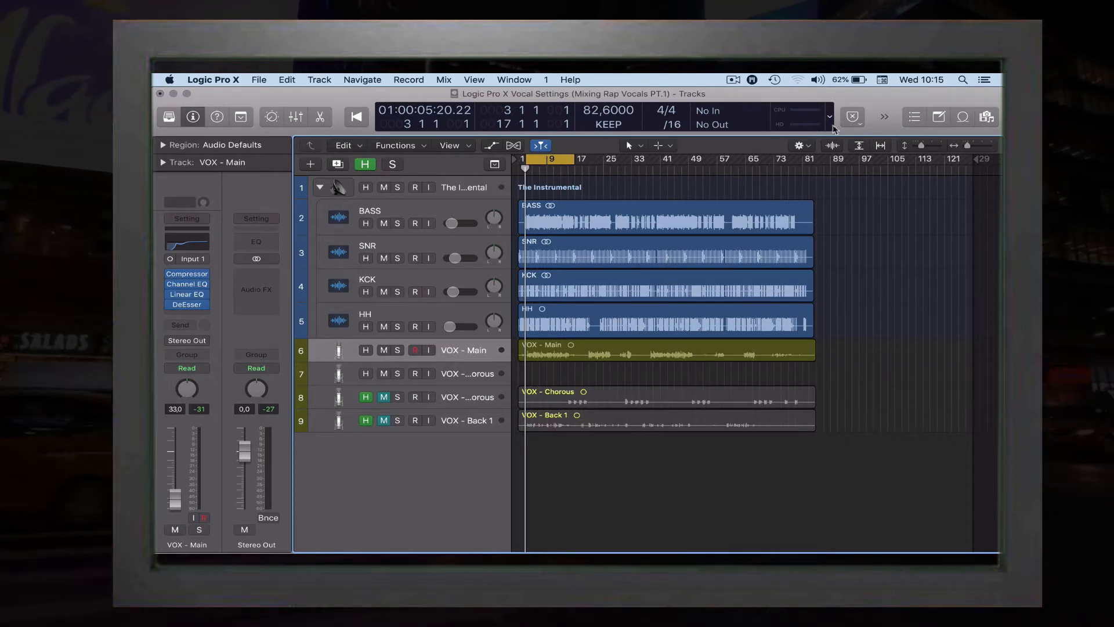
pyautogui.moveTo(735, 193)
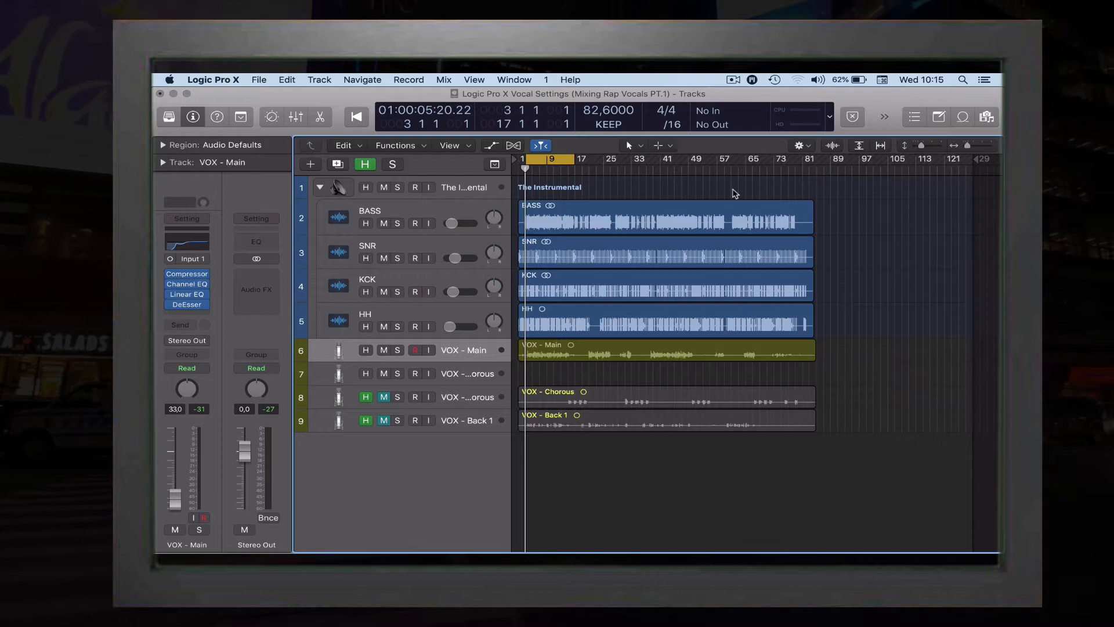
pyautogui.moveTo(327, 212)
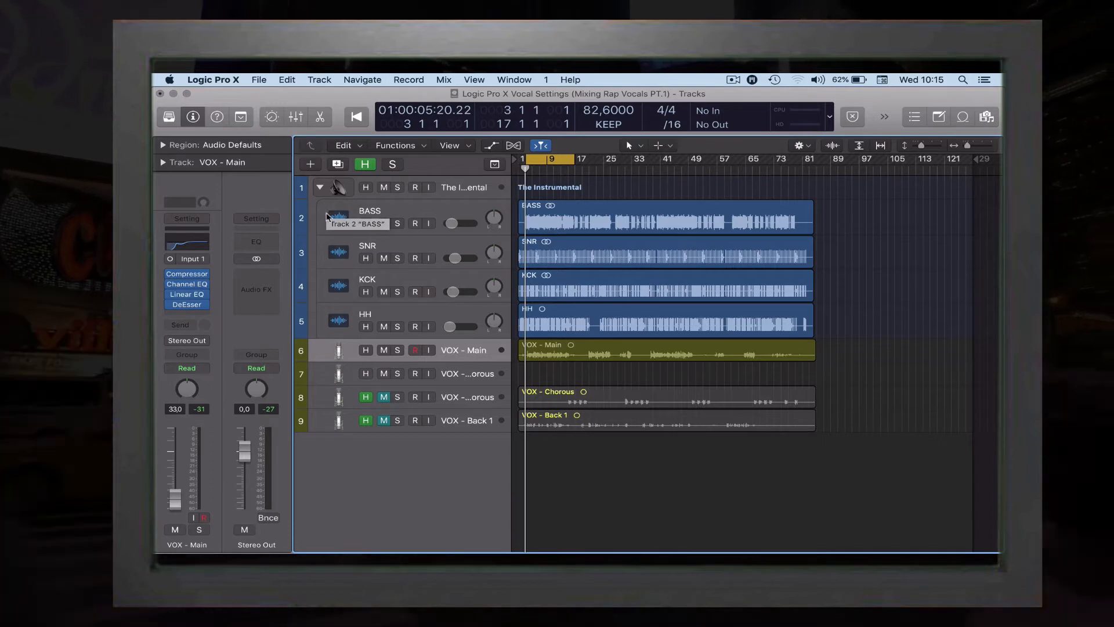
pyautogui.moveTo(219, 376)
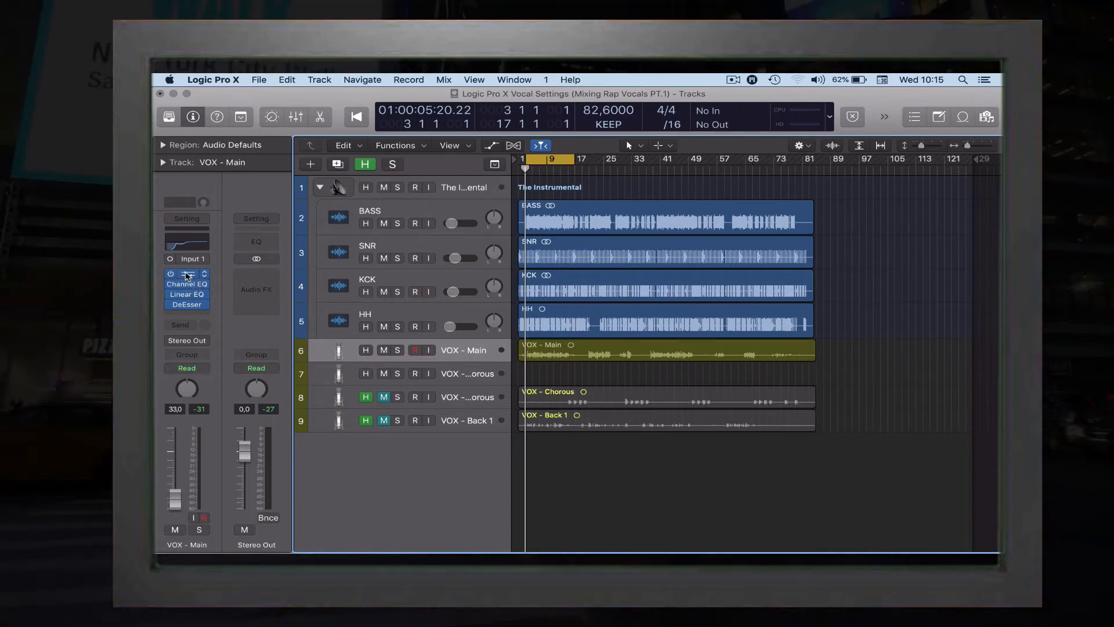
# - Hide the note pad and browse the Linear EQ insert's plug-in list to Linear Phase EQ
pyautogui.click(187, 273)
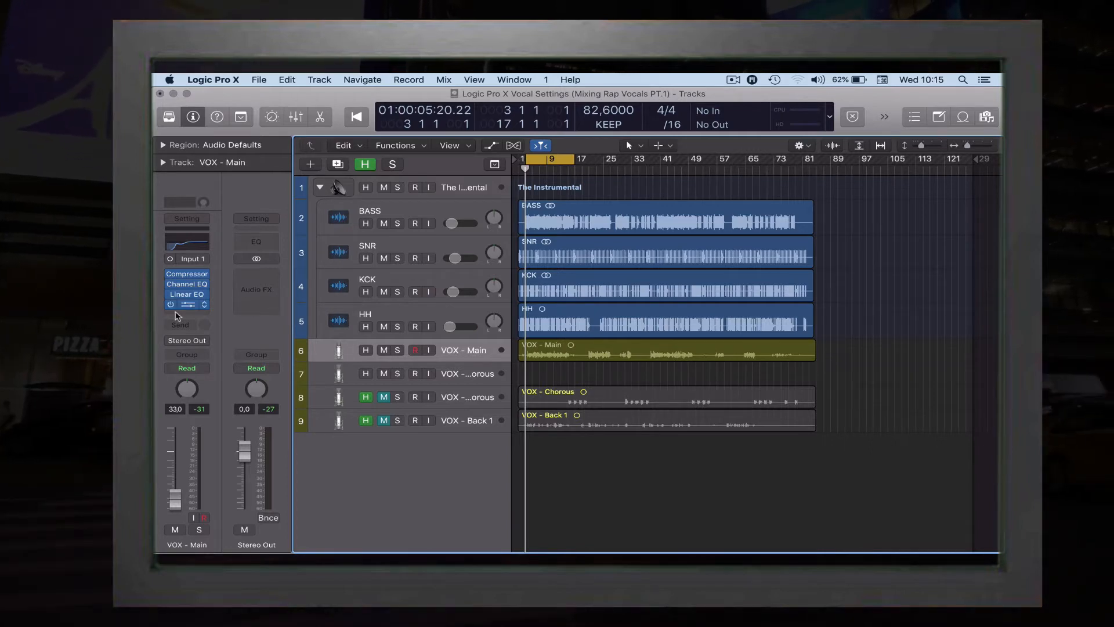
pyautogui.click(940, 116)
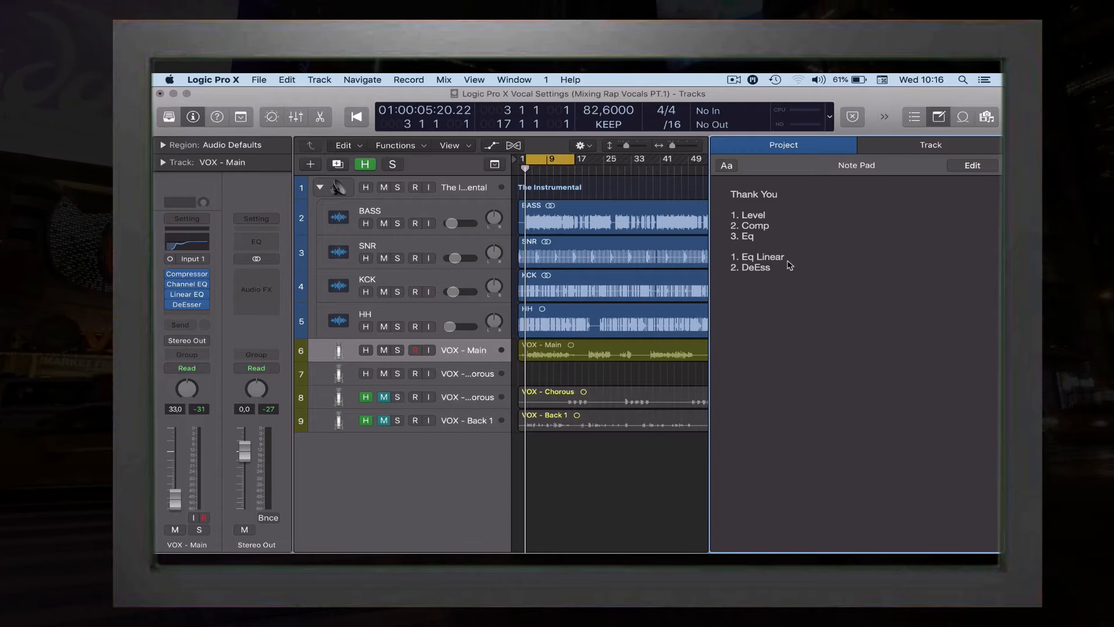
pyautogui.click(939, 117)
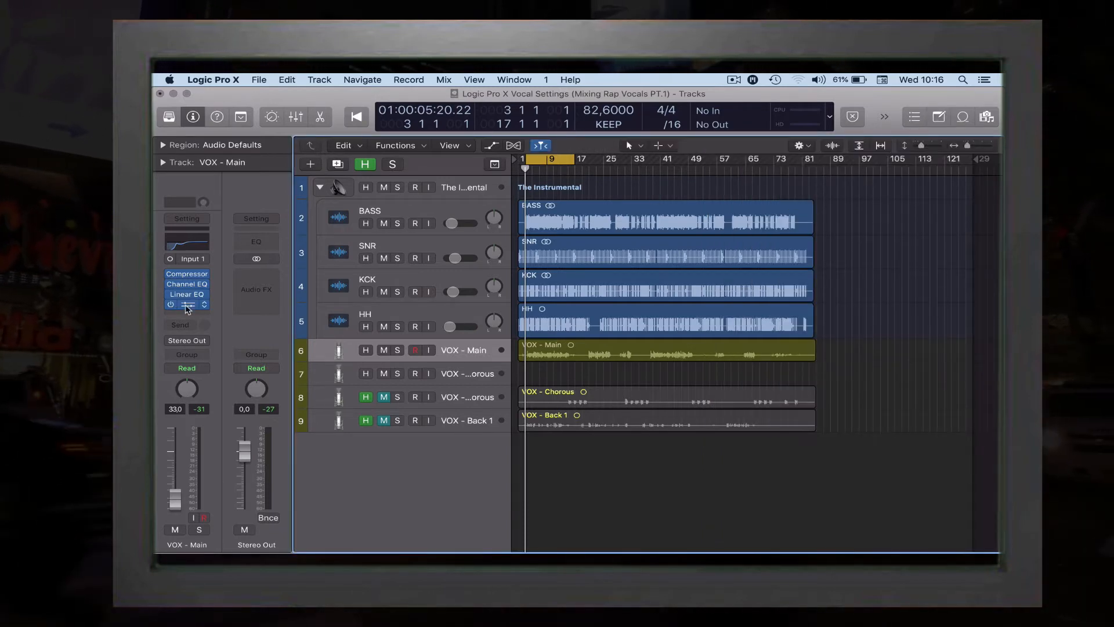
pyautogui.click(187, 305)
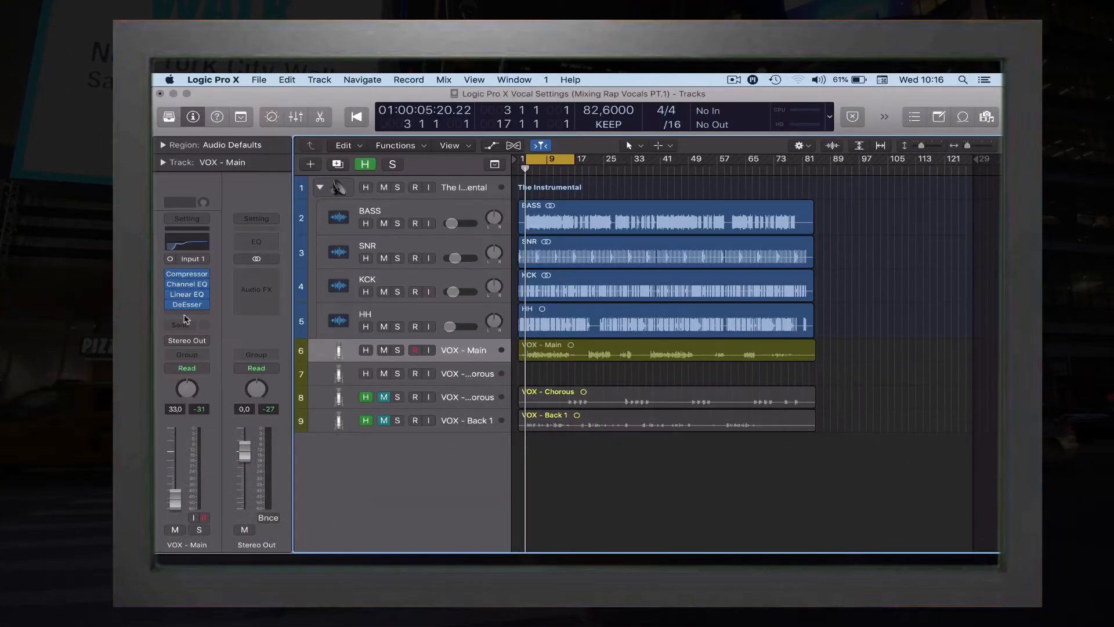
pyautogui.click(186, 315)
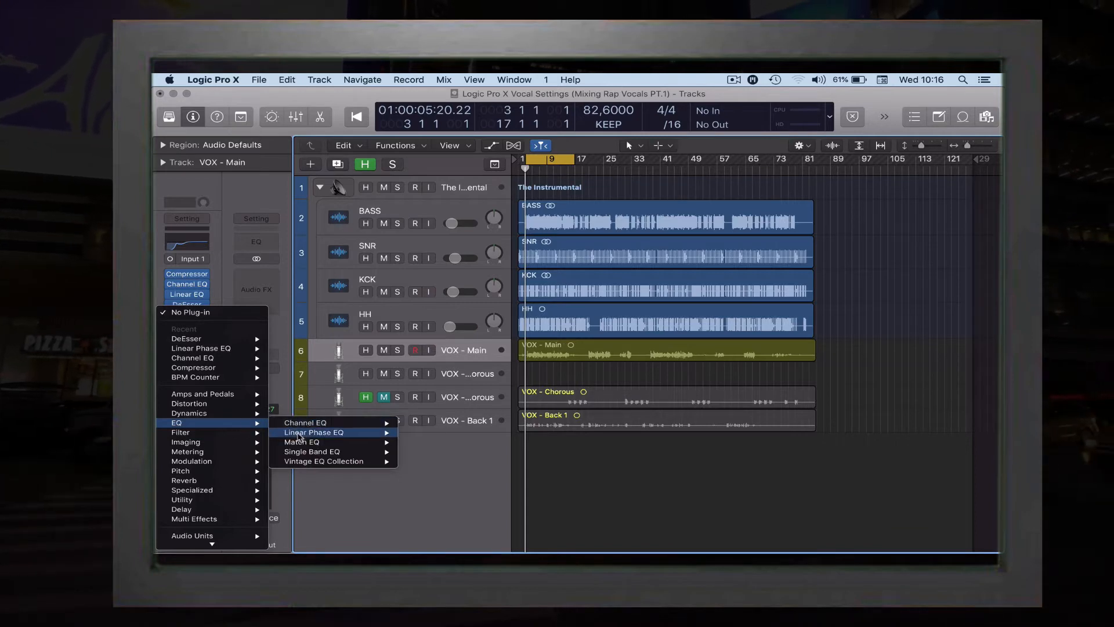
pyautogui.moveTo(312, 432)
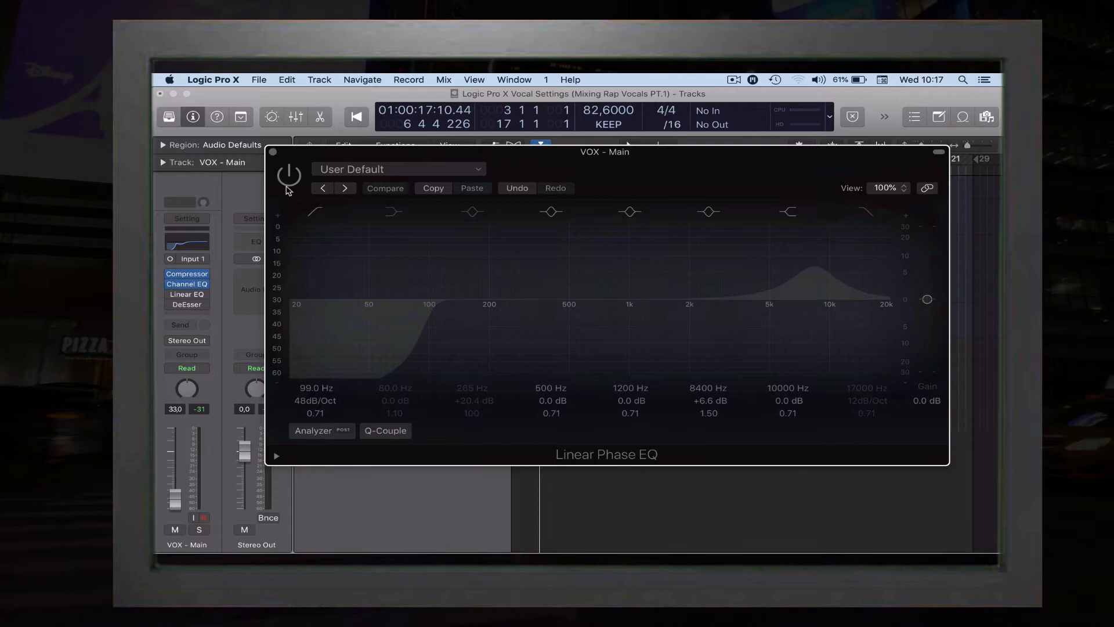
# - Toggle the Linear Phase EQ to compare it with the Channel EQ's 152 Hz and 255 Hz cuts
pyautogui.click(288, 175)
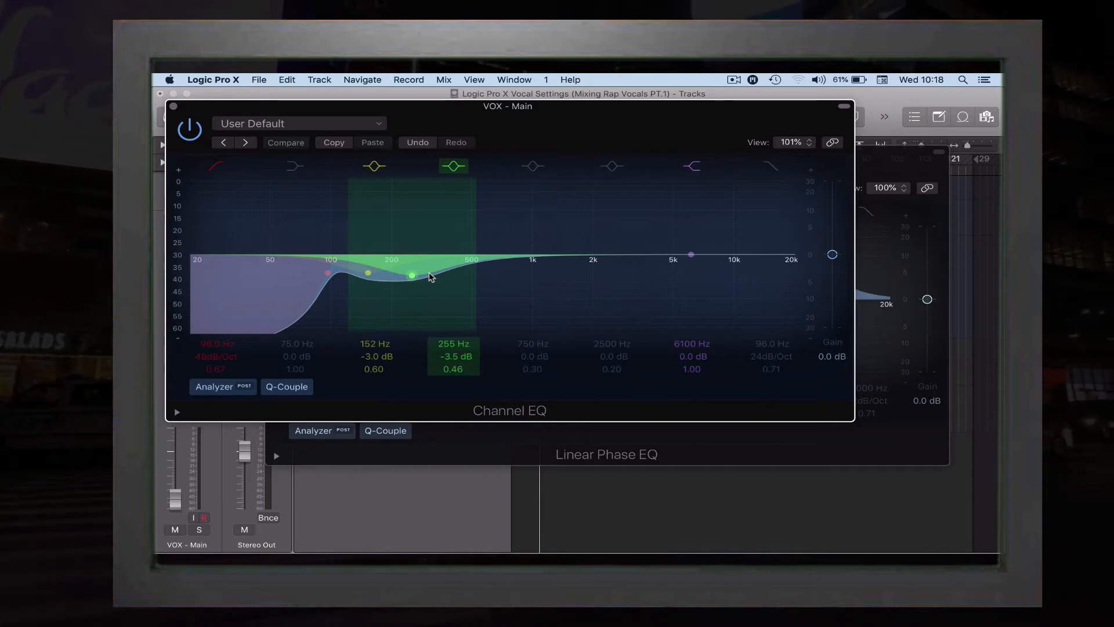
# - Close the Channel EQ window to reveal the Linear Phase EQ's 8.4 kHz boost
pyautogui.click(215, 165)
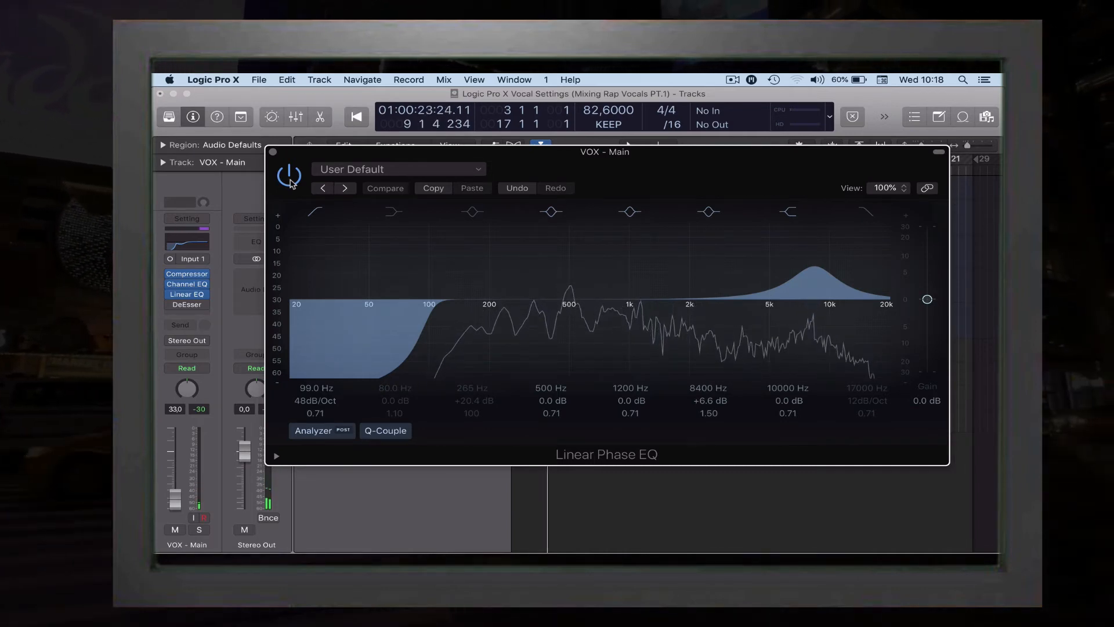
# - Toggle the Linear Phase EQ to compare the main vocal's sound with and without it
pyautogui.click(289, 175)
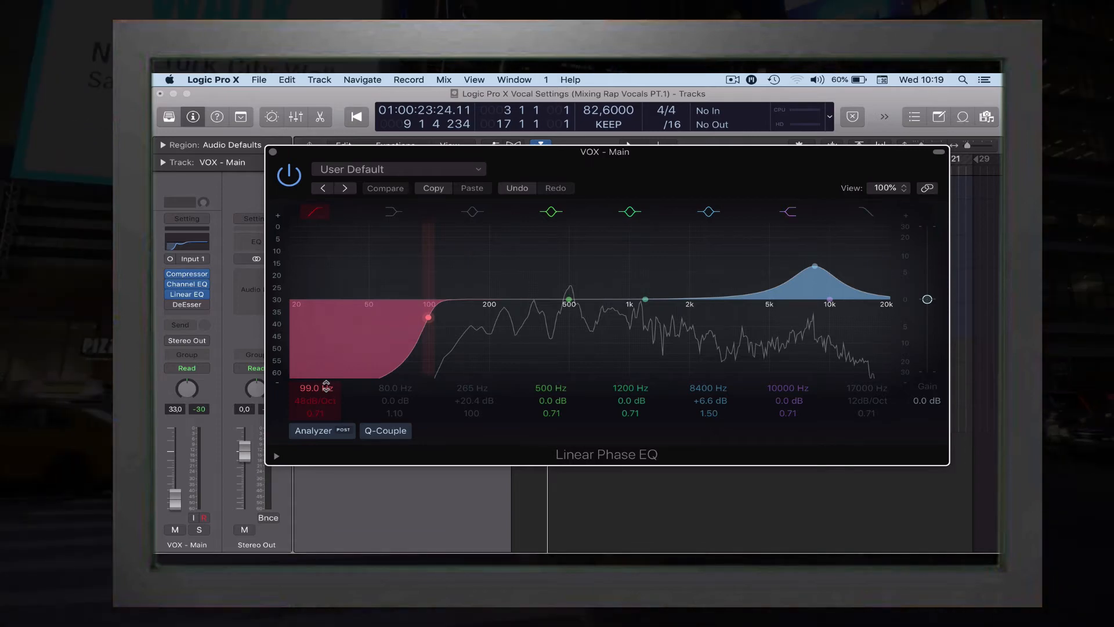
pyautogui.moveTo(325, 388)
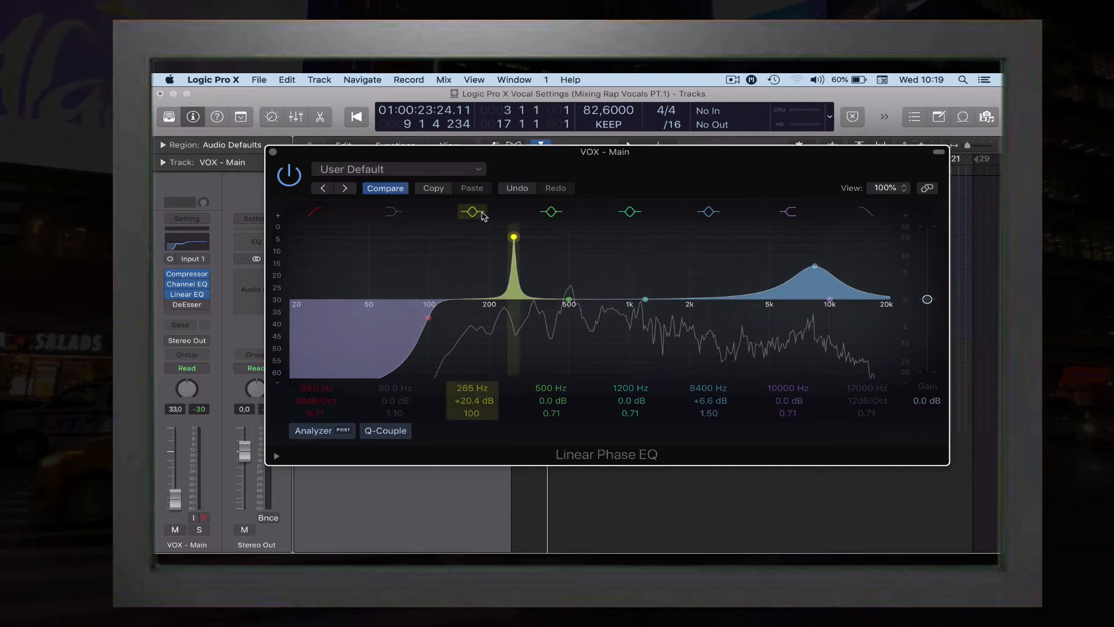
# - Switch off the 500 Hz band and toggle band 5 in the Linear Phase EQ
pyautogui.click(551, 211)
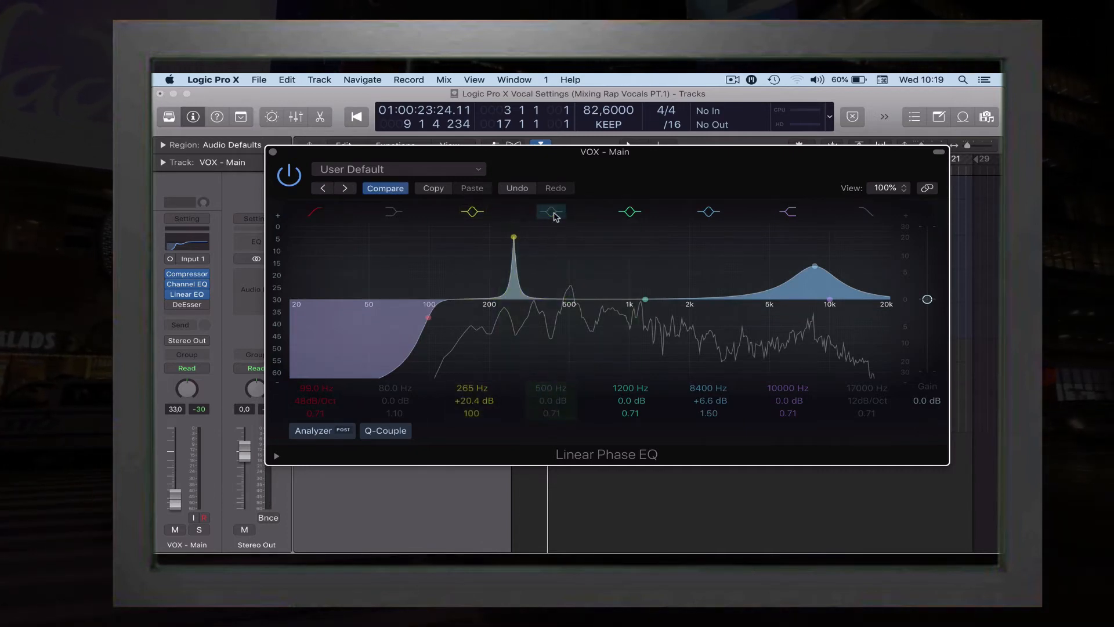
pyautogui.click(708, 213)
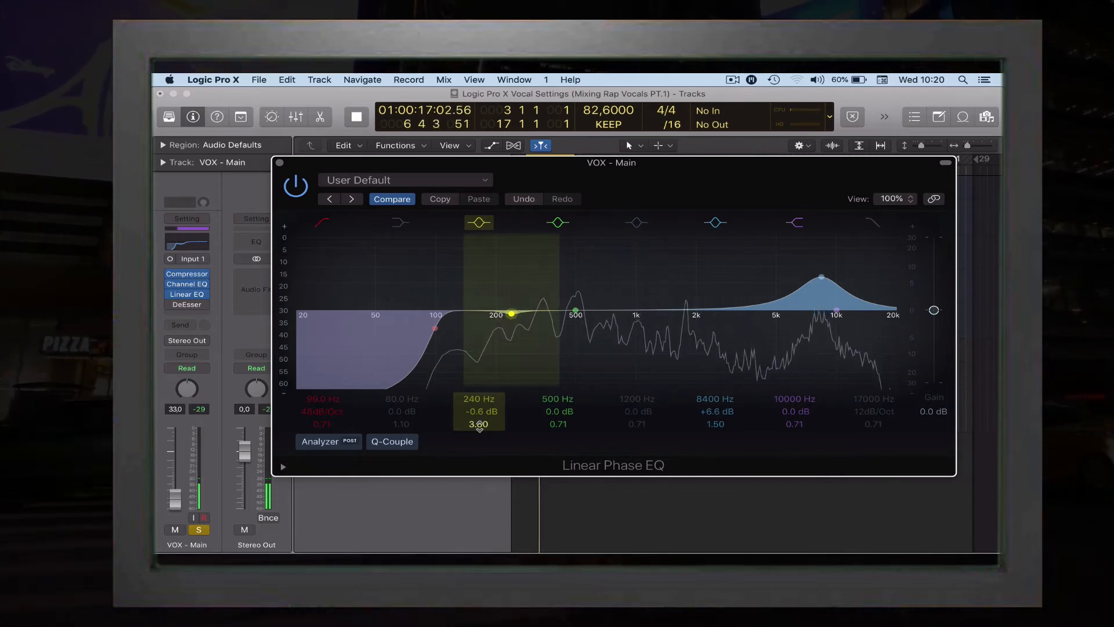
# - Enable the Linear Phase EQ's low-cut band, then close the plug-in window
pyautogui.click(575, 314)
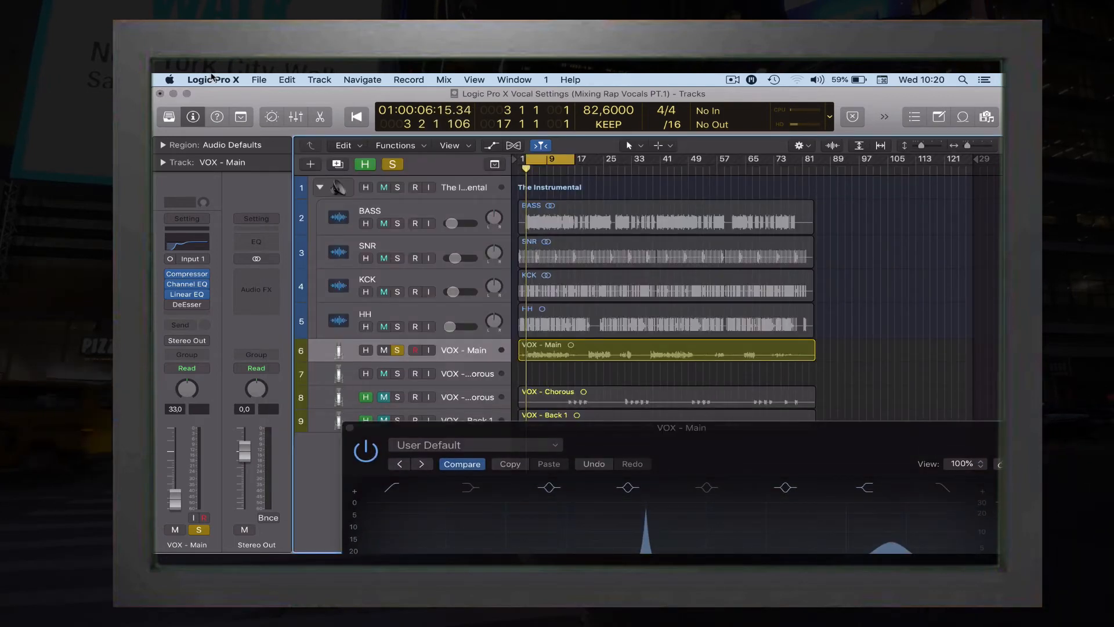
pyautogui.moveTo(902, 247)
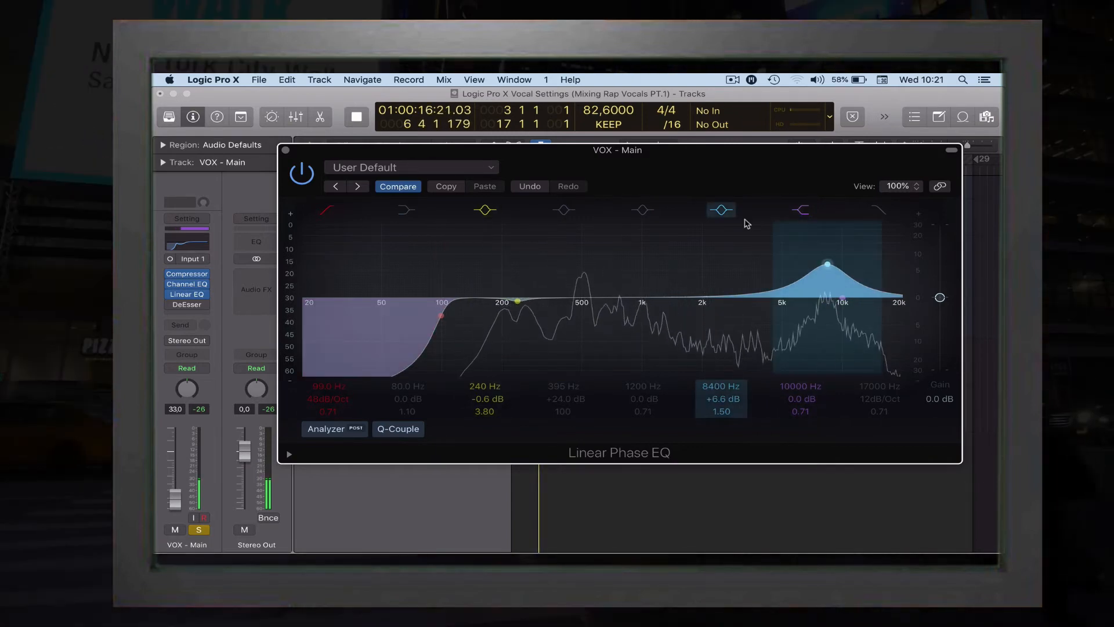
pyautogui.click(800, 210)
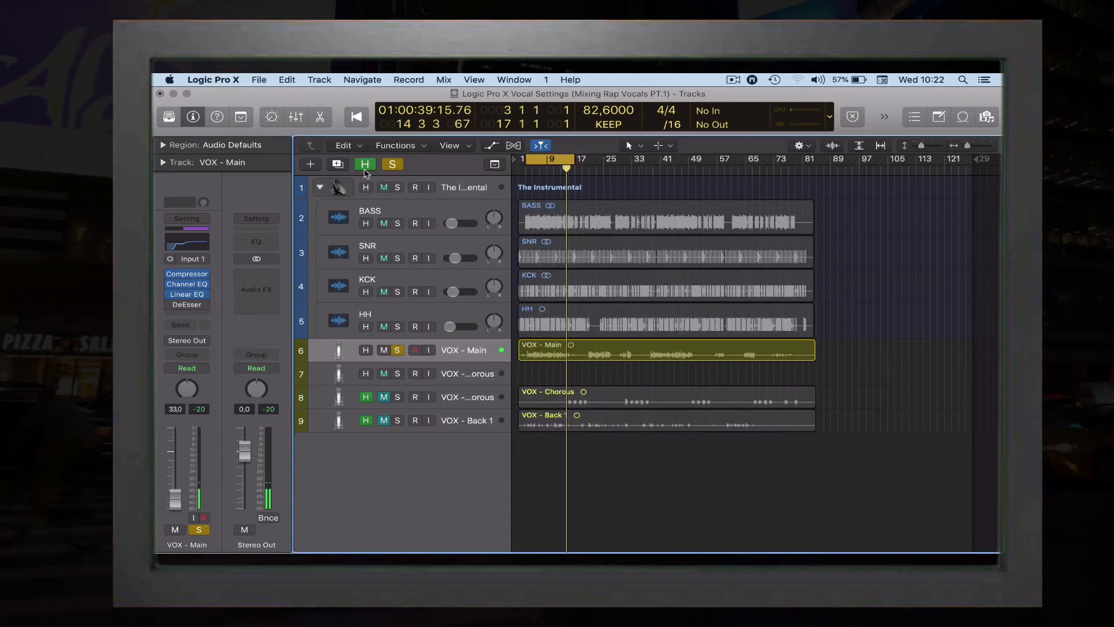
pyautogui.click(392, 164)
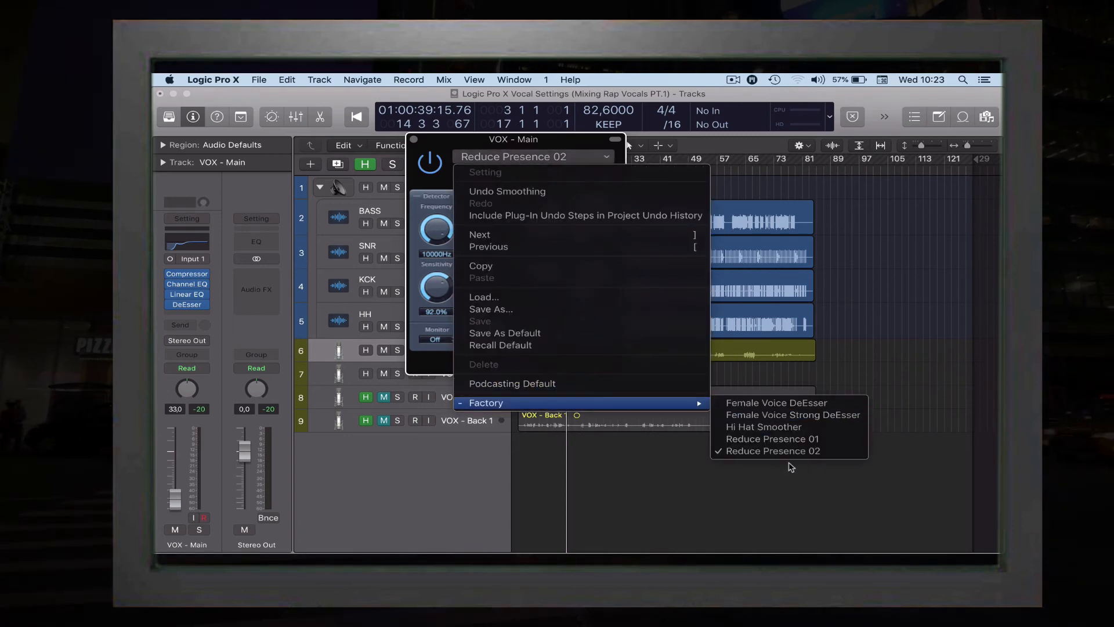
pyautogui.moveTo(772, 450)
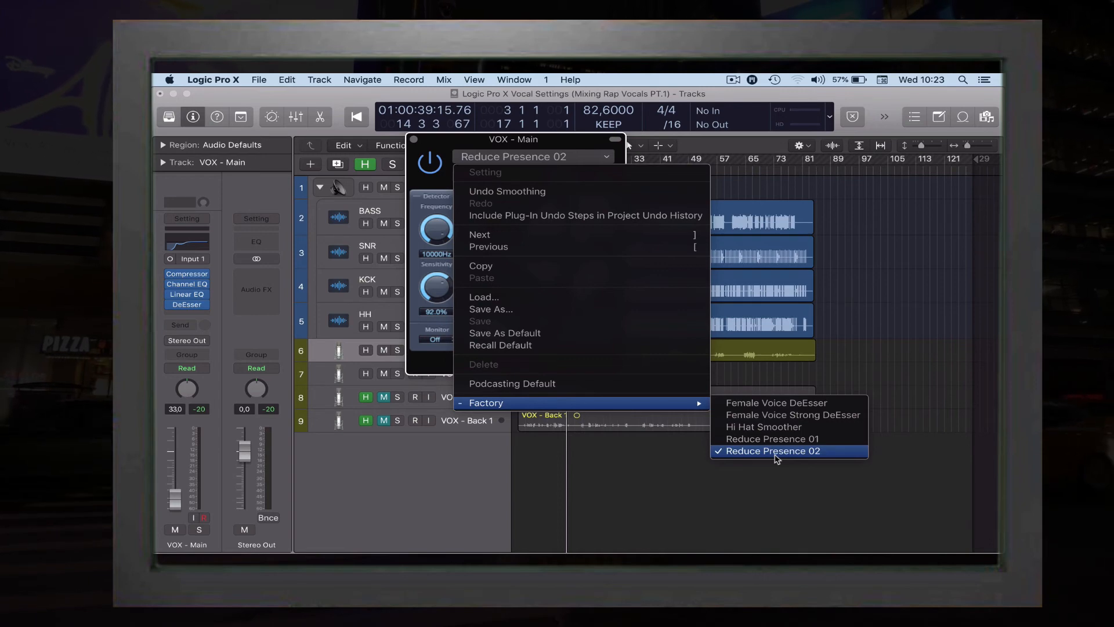
# - Choose the DeEsser's factory Reduce Presence 02 preset (9100 Hz, -13 dB strength)
pyautogui.click(771, 451)
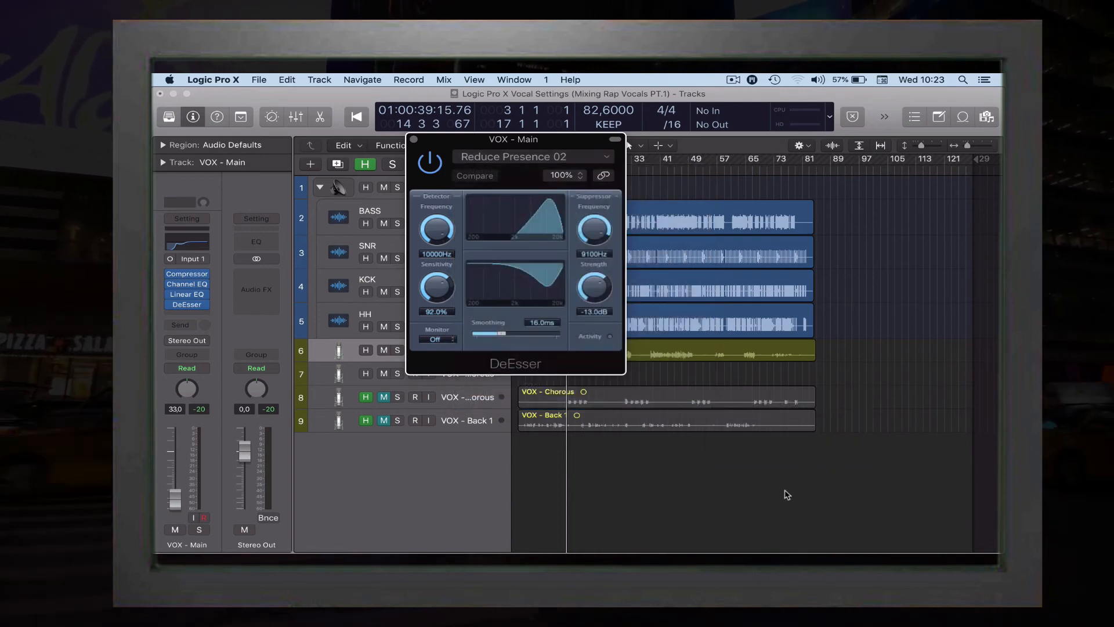
pyautogui.moveTo(399, 255)
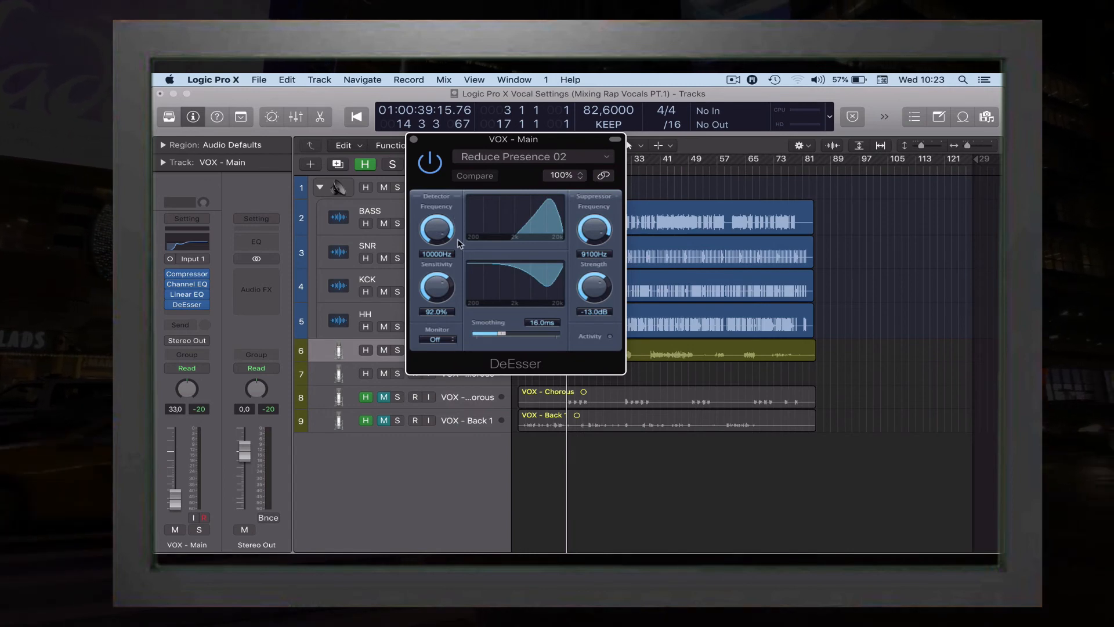
pyautogui.moveTo(433, 267)
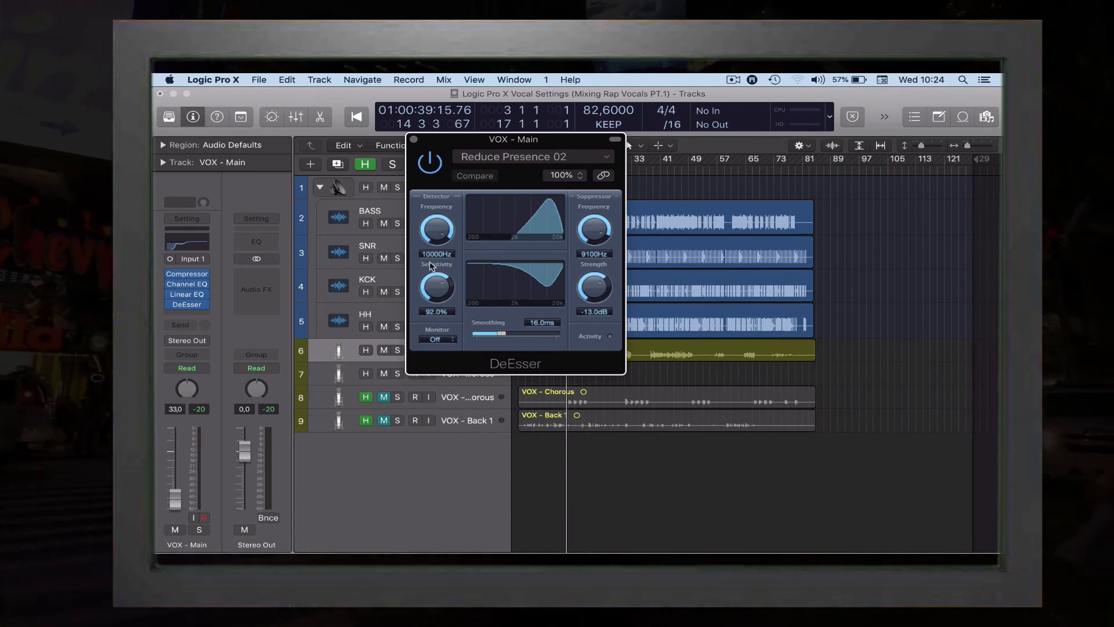
pyautogui.moveTo(614, 247)
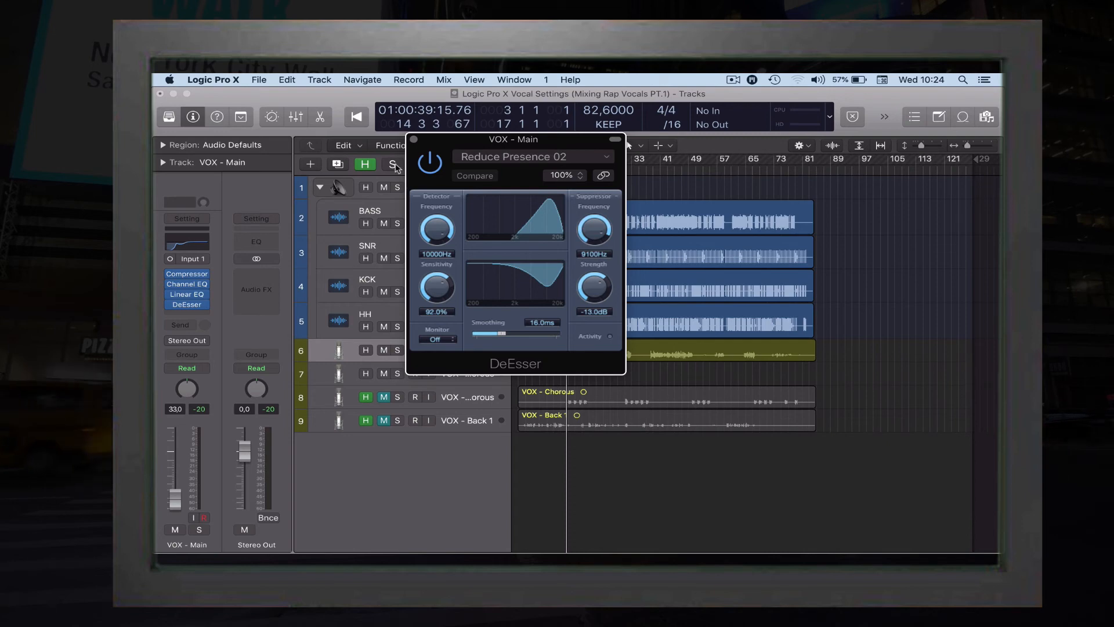
pyautogui.moveTo(455, 221)
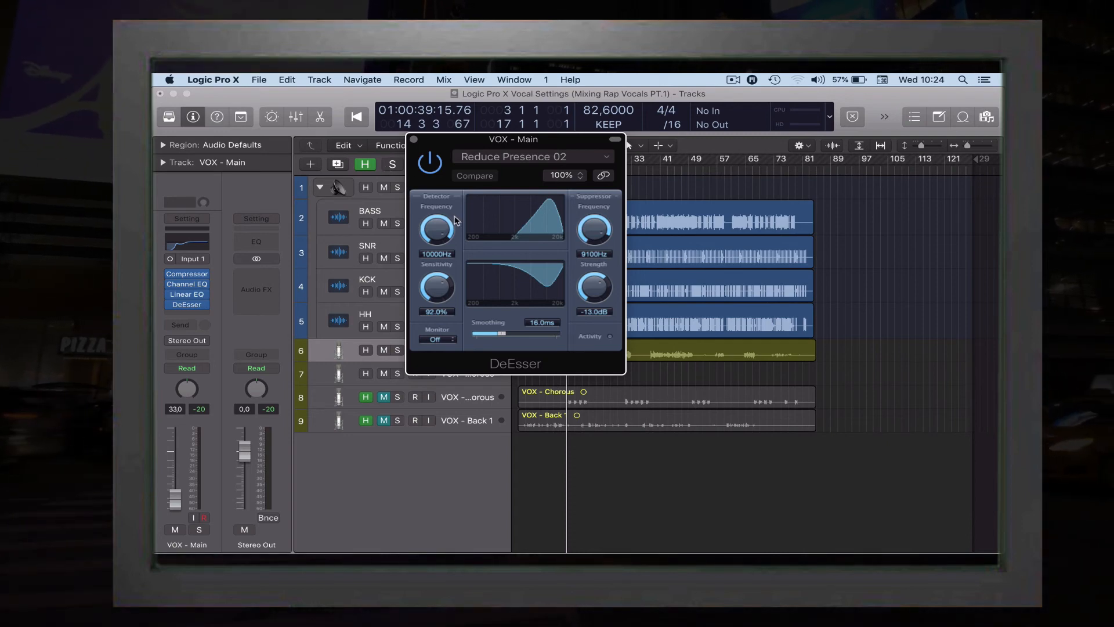
pyautogui.moveTo(618, 218)
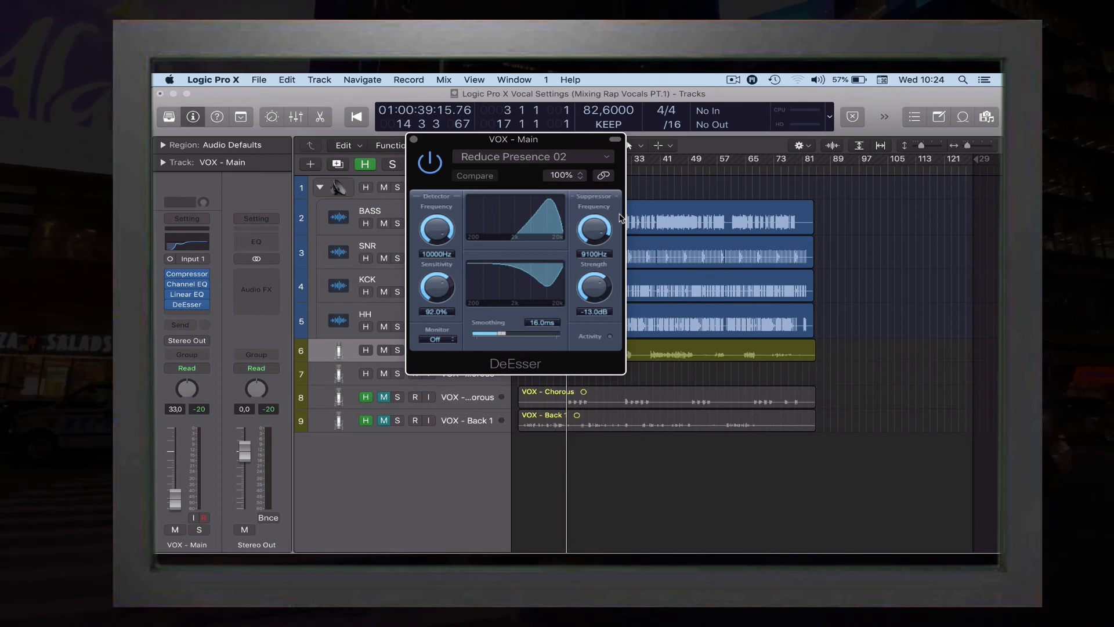
pyautogui.moveTo(591, 266)
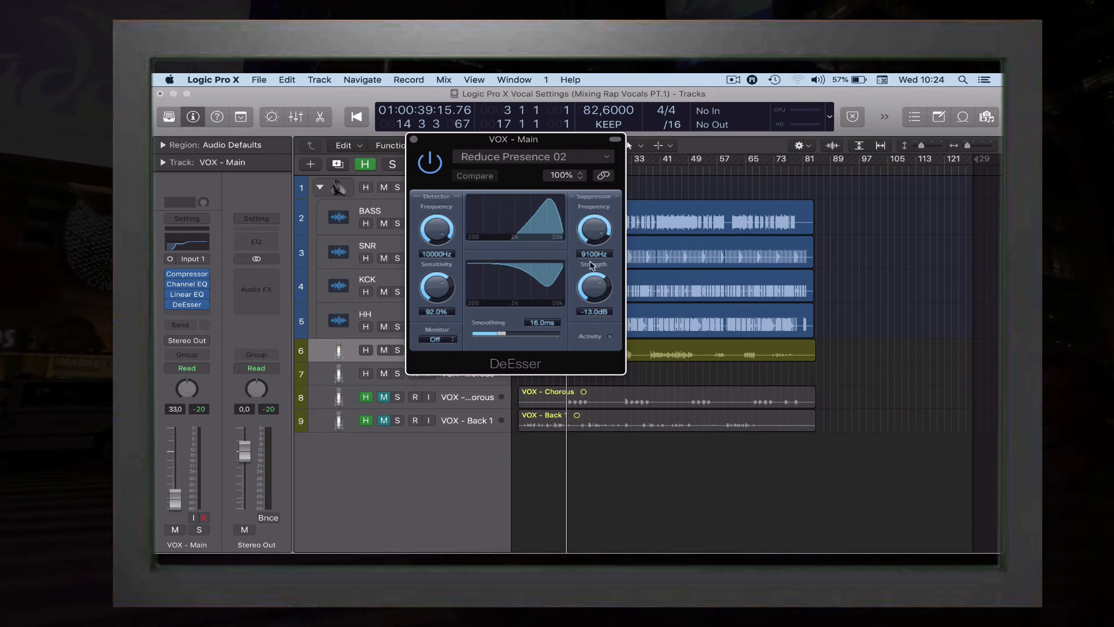
pyautogui.moveTo(418, 318)
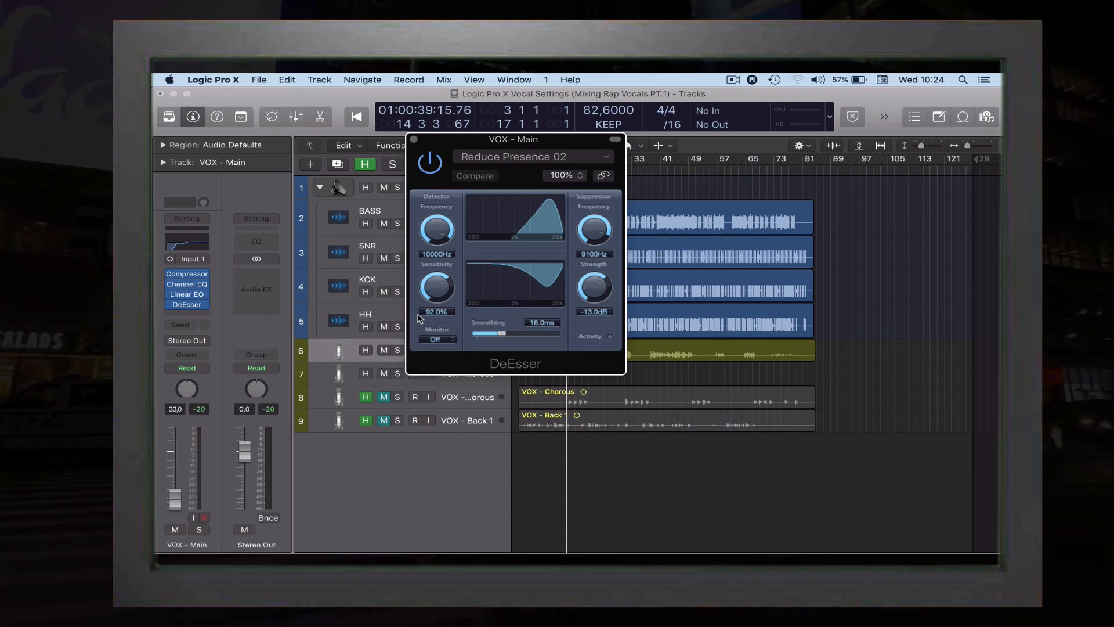
pyautogui.moveTo(550, 334)
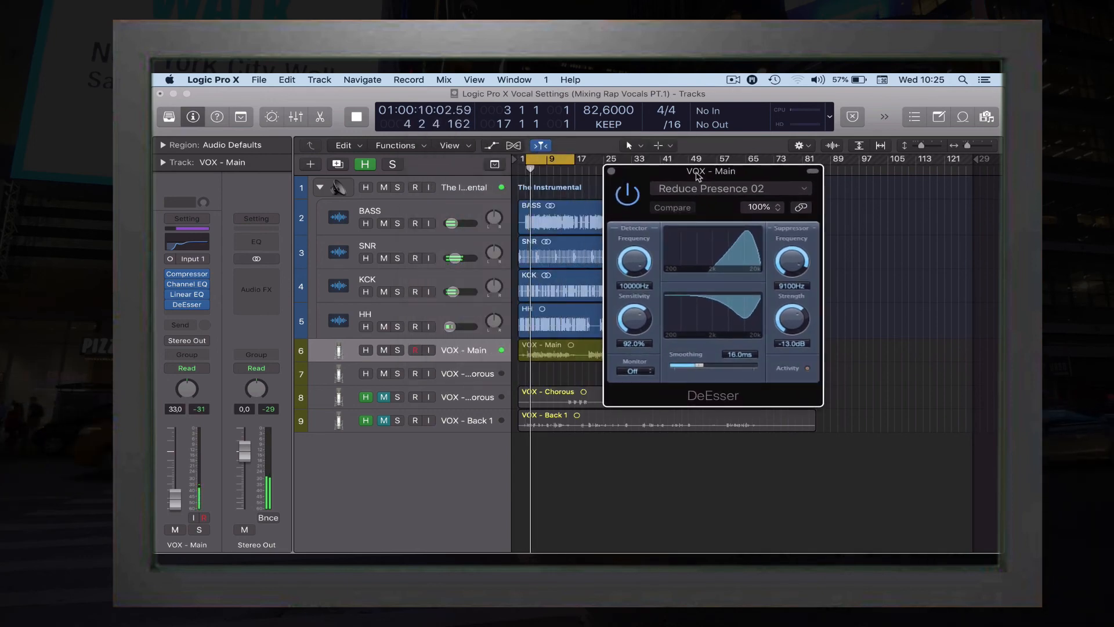
# - Operate a control in the DeEsser window, then close the DeEsser
pyautogui.click(626, 193)
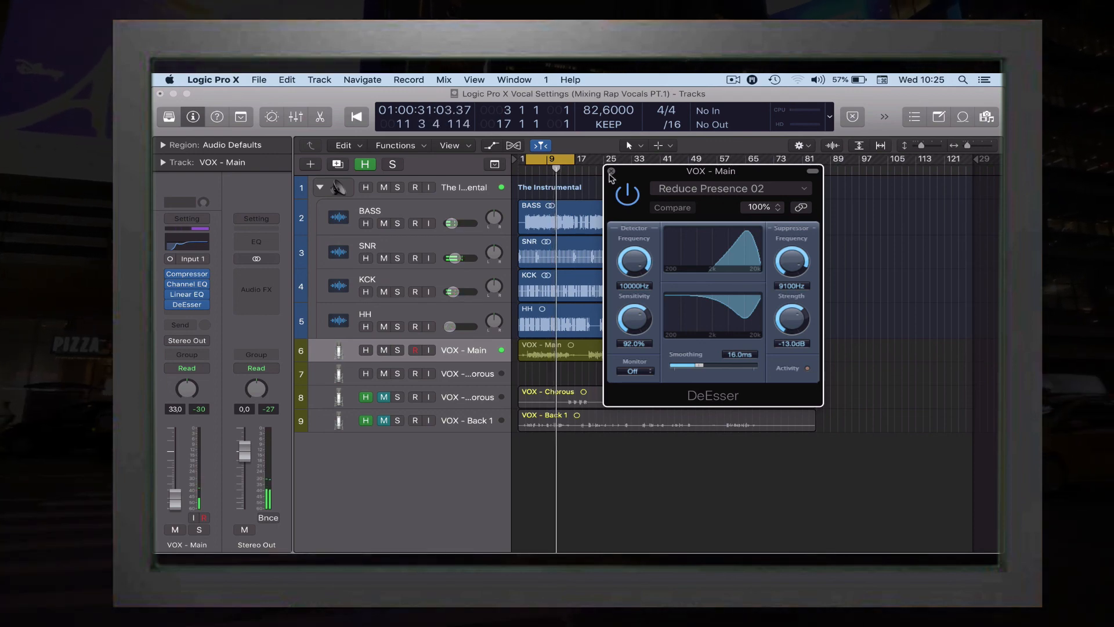
pyautogui.click(609, 174)
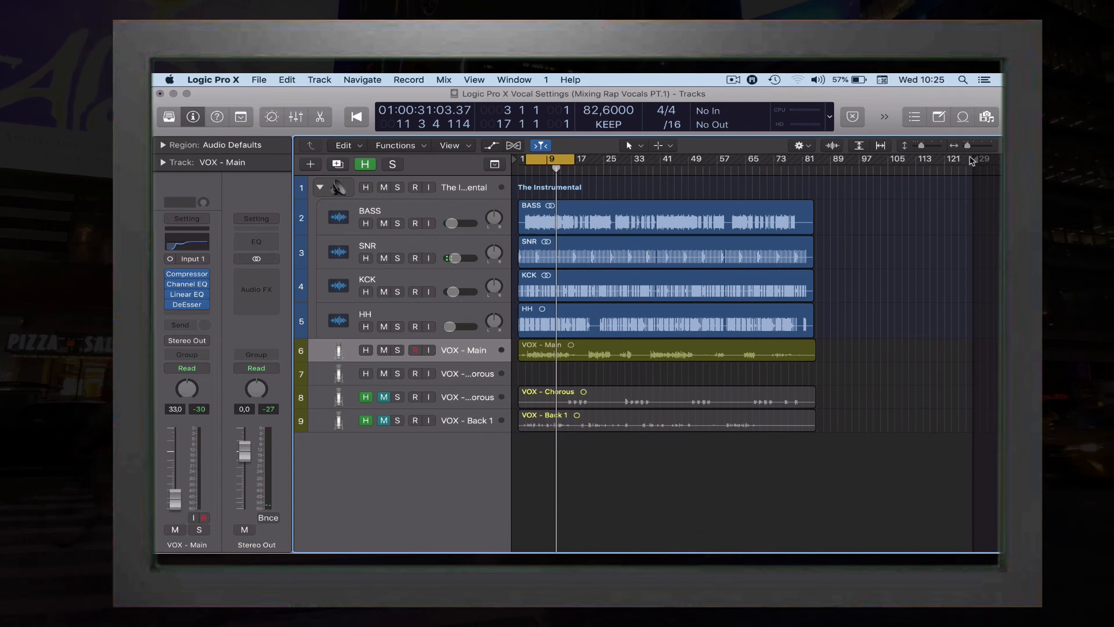
pyautogui.moveTo(954, 129)
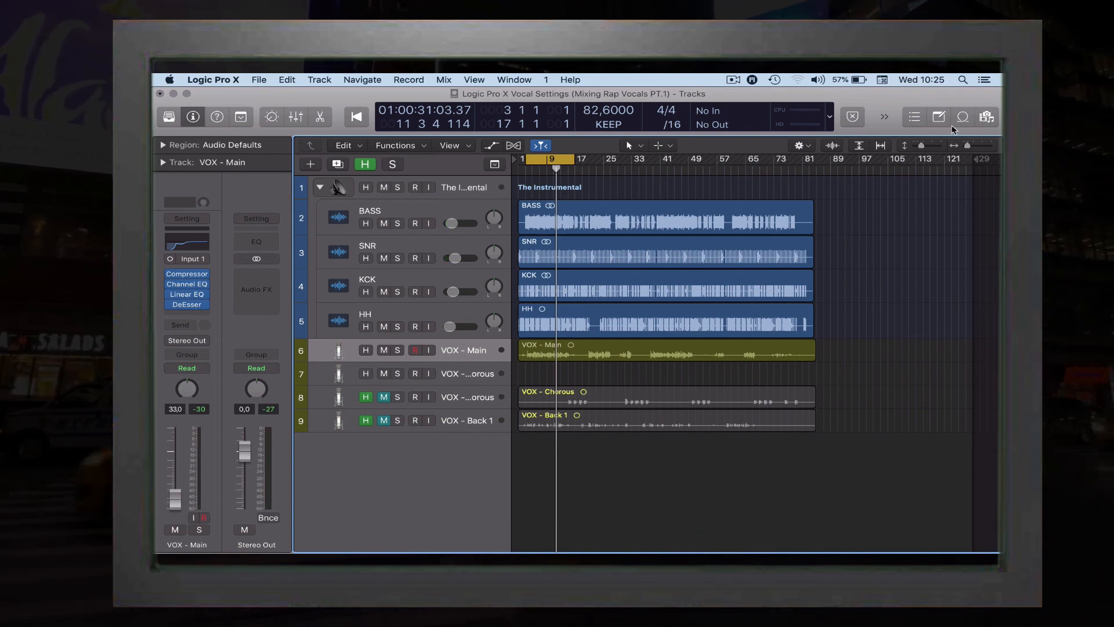
pyautogui.moveTo(921, 145)
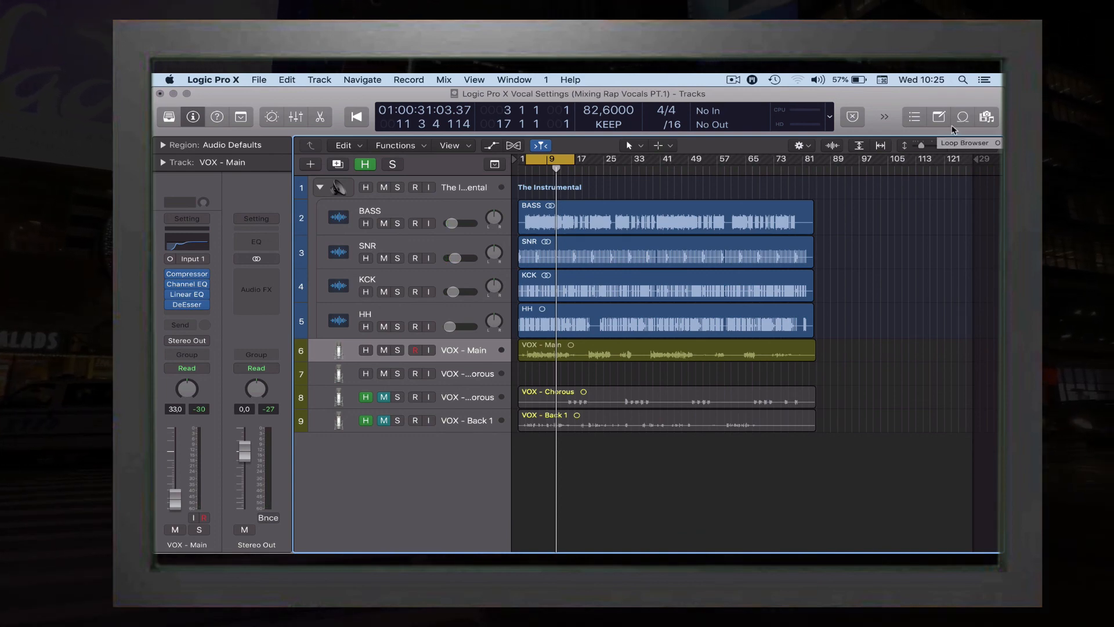